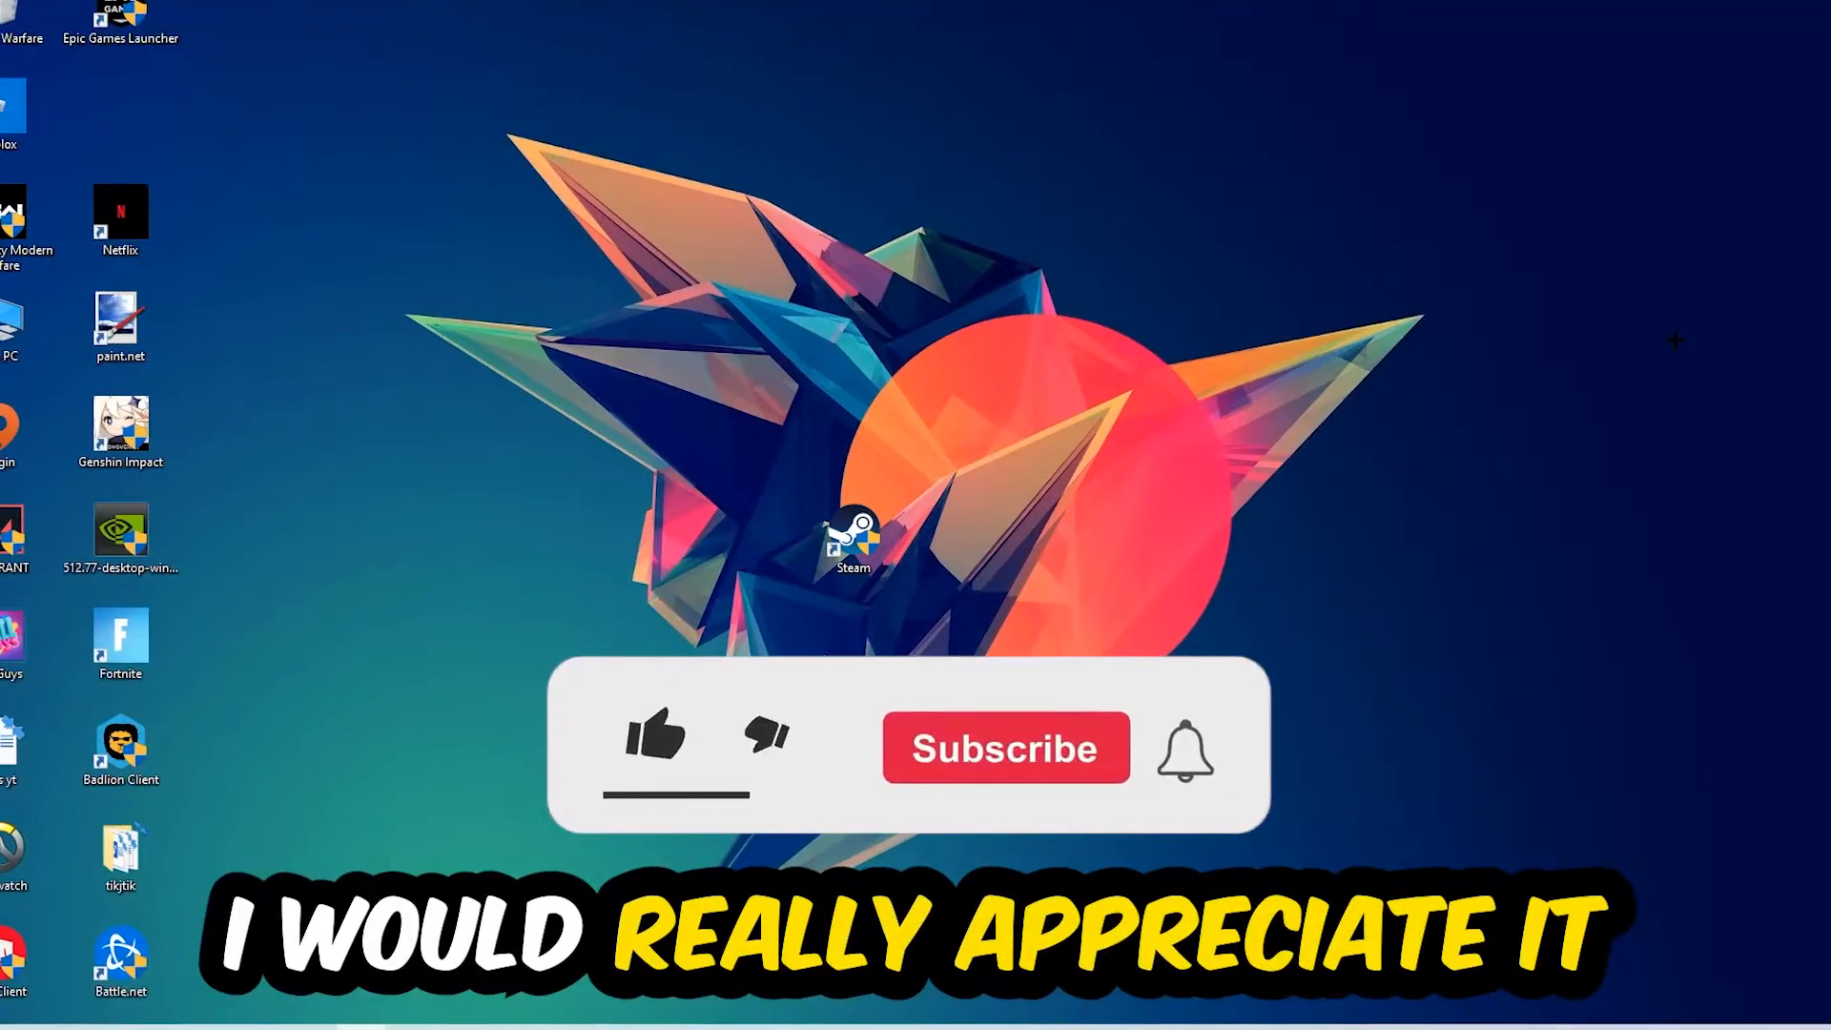
Launch Task Manager from the taskbar's right-click context menu
left_click(654, 738)
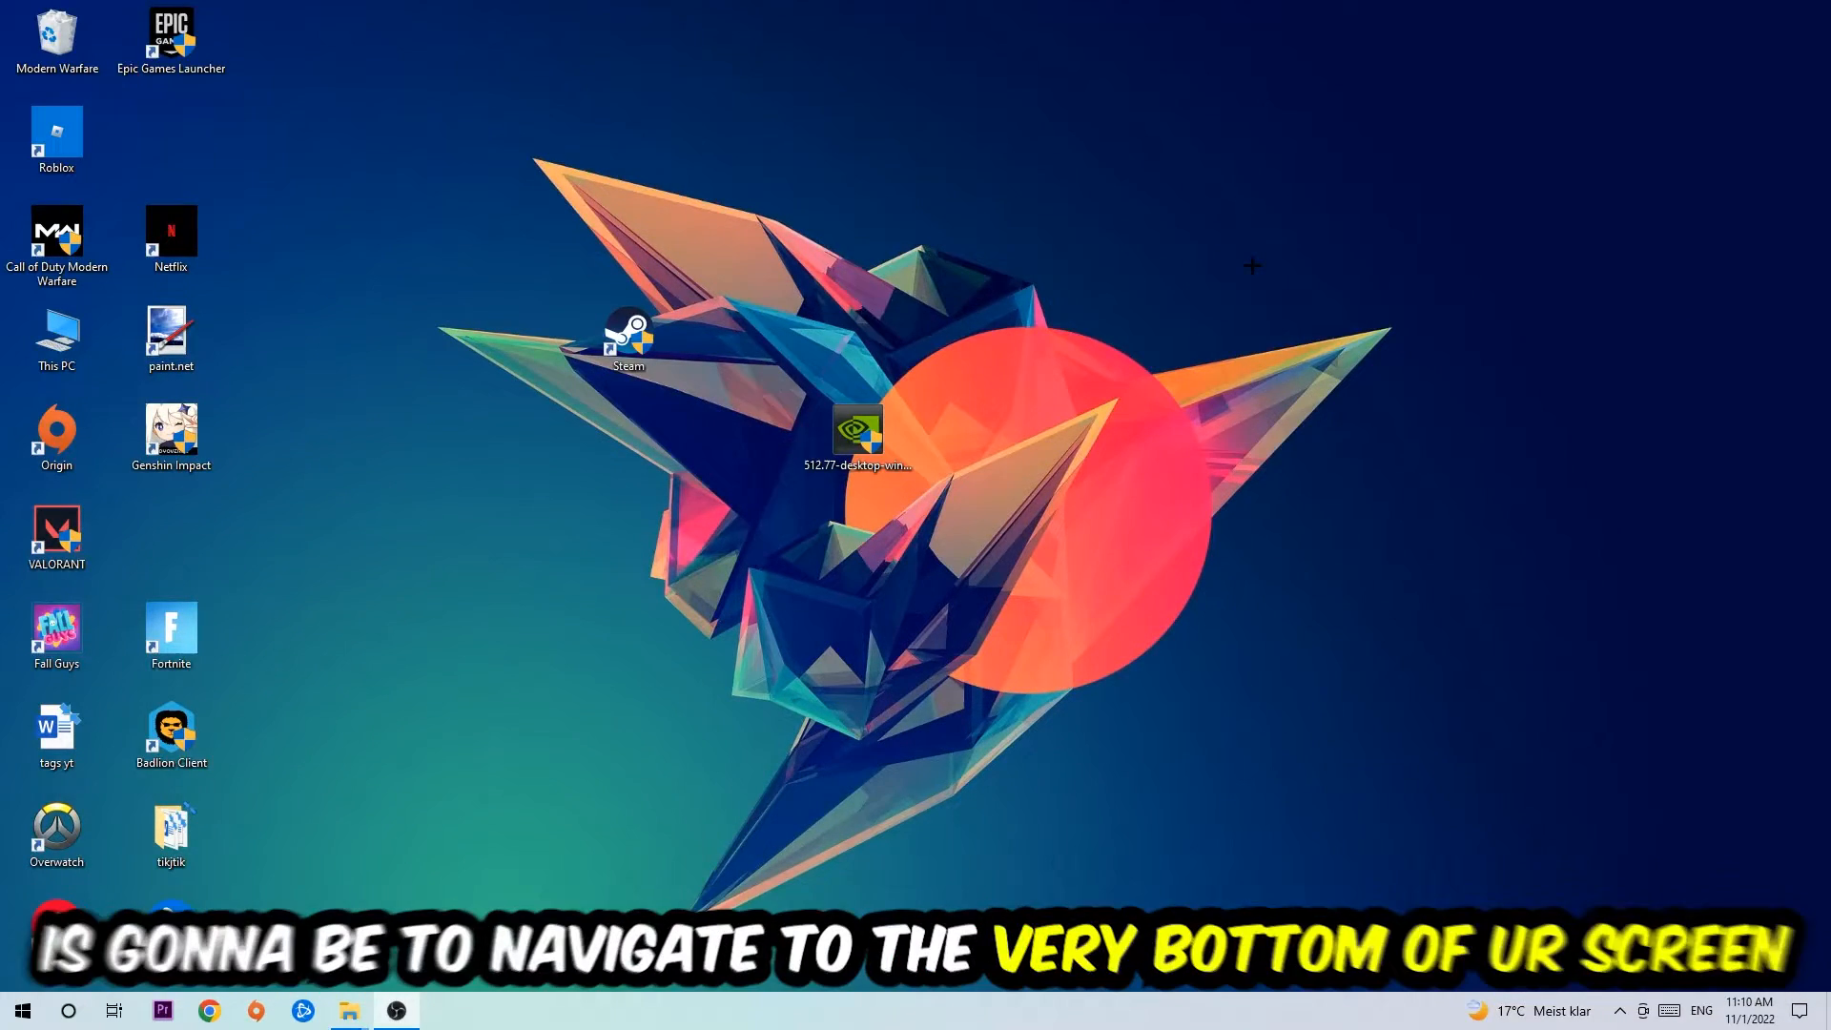
mouse_move(1103, 286)
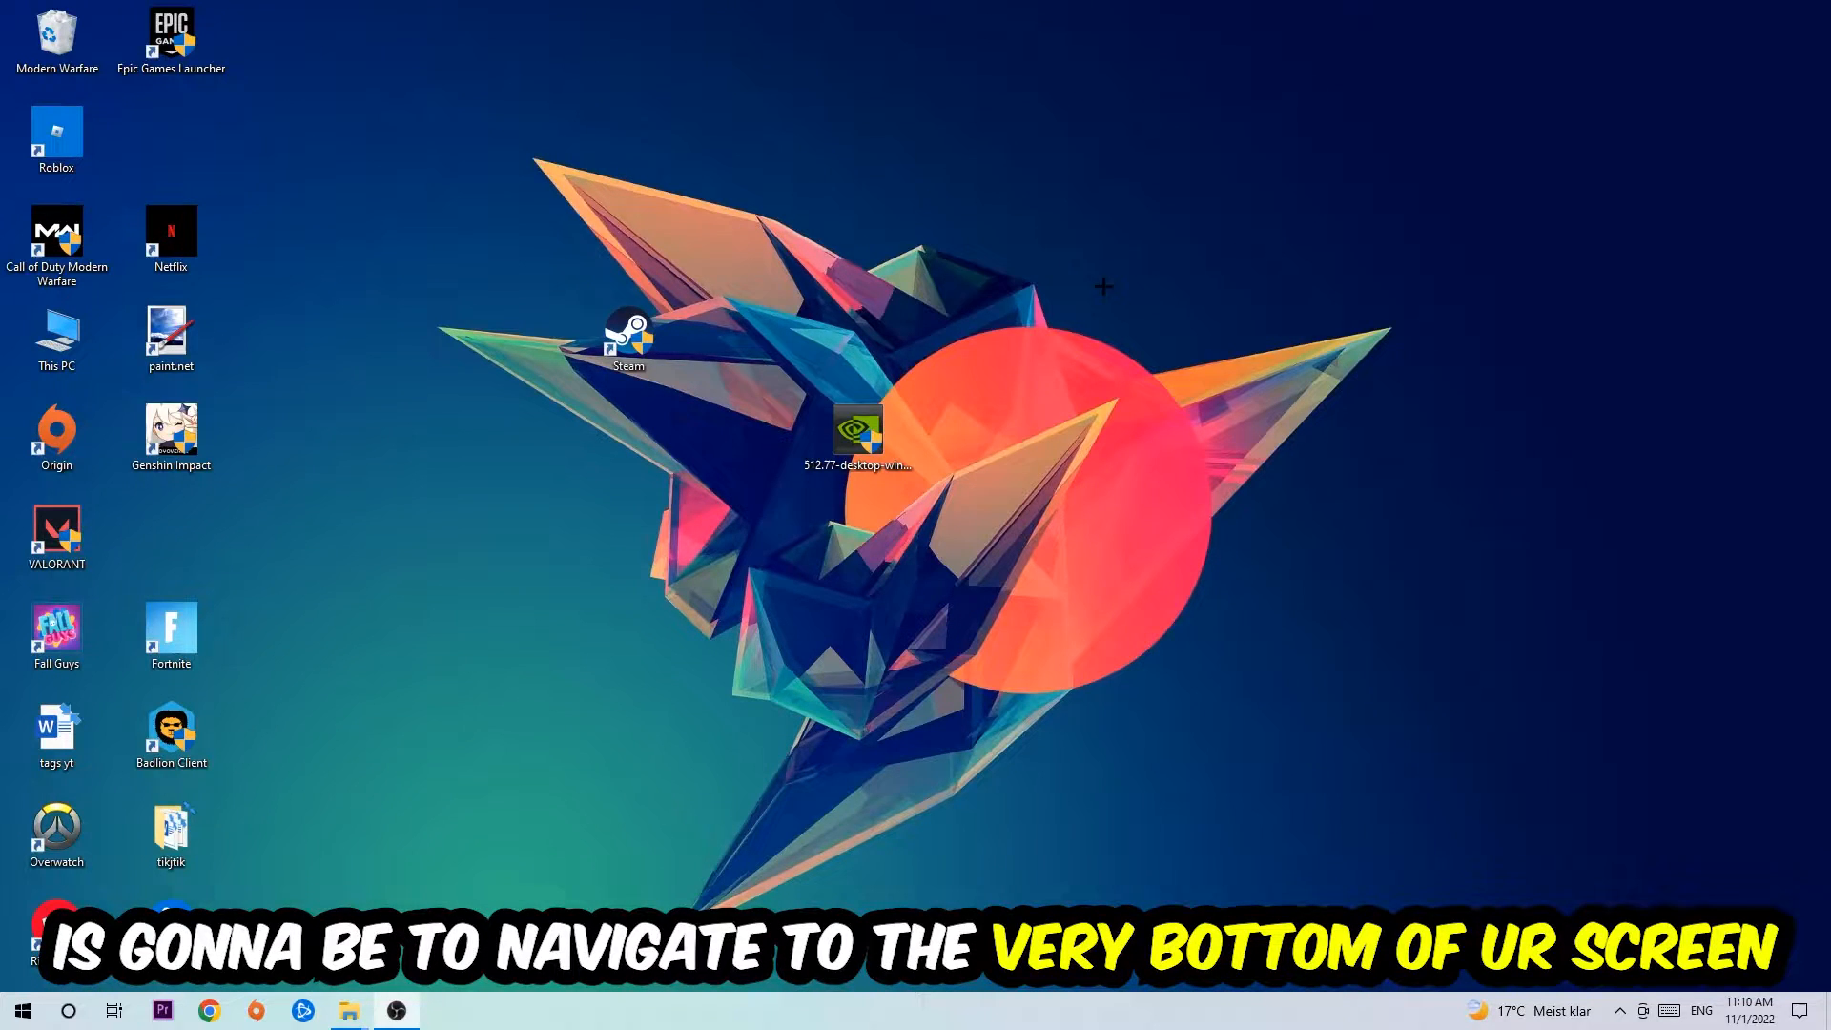
right_click(818, 1011)
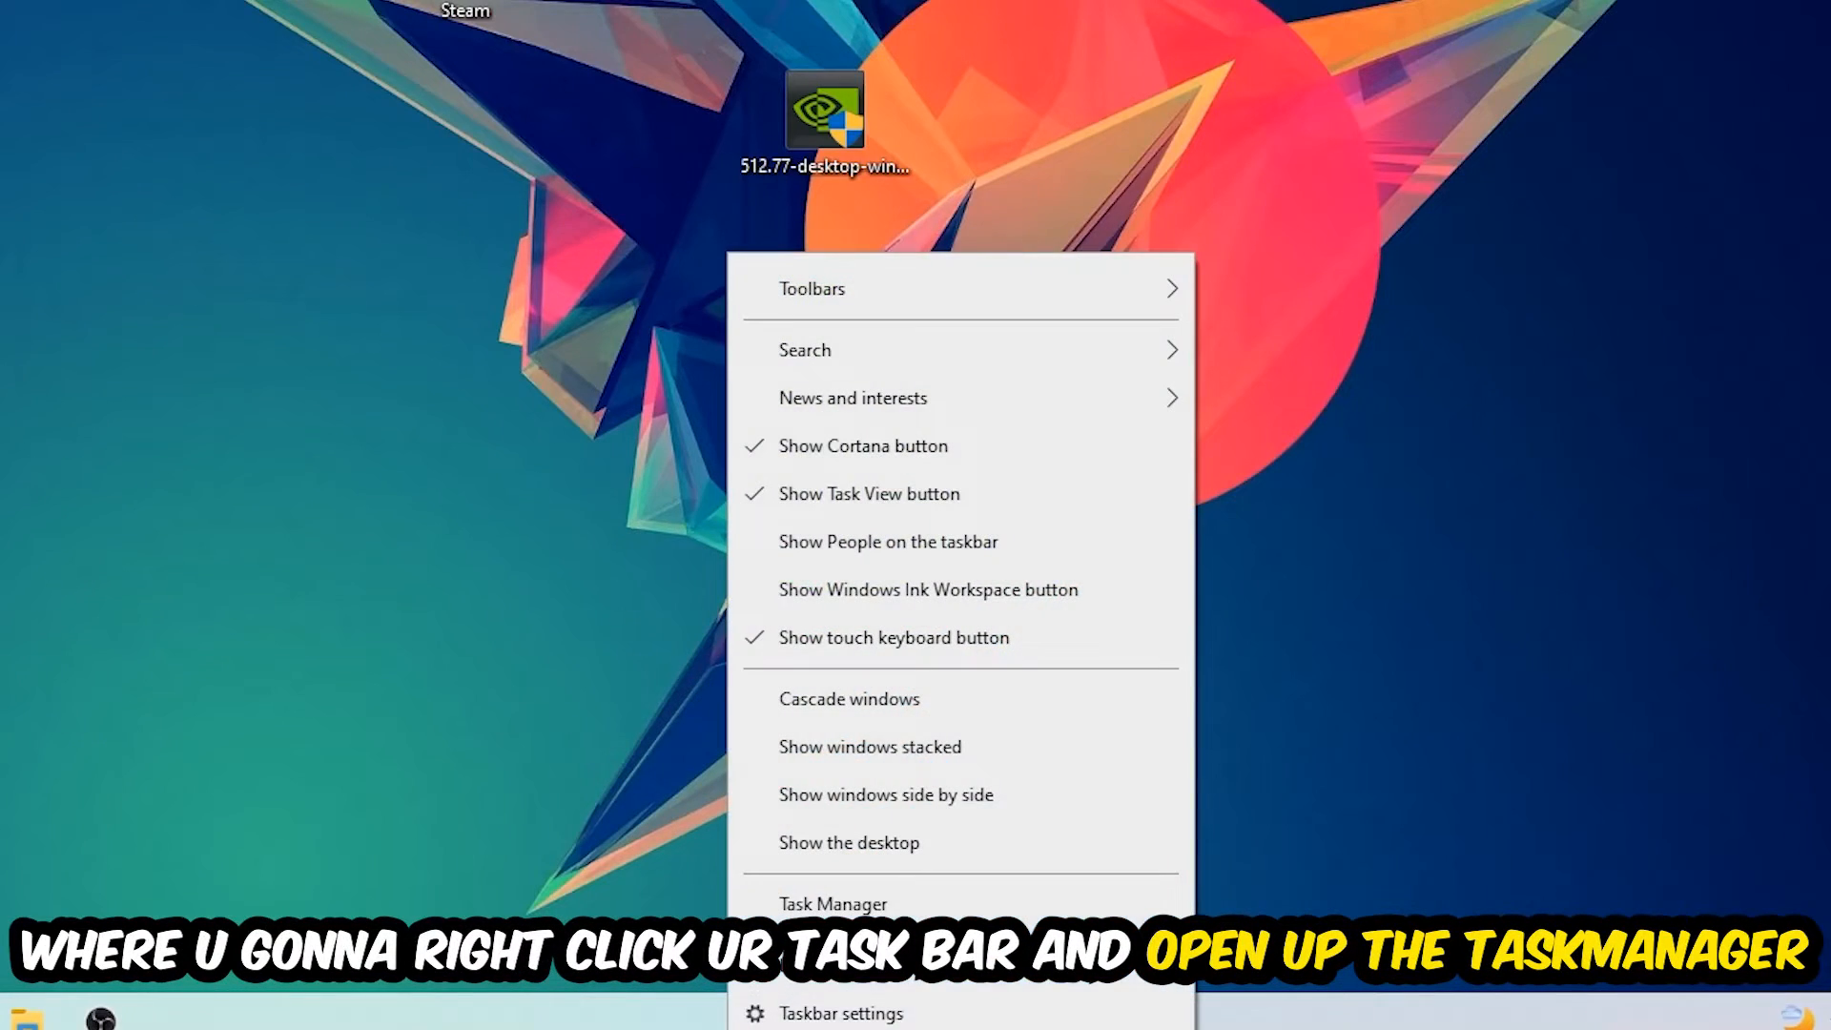
left_click(834, 902)
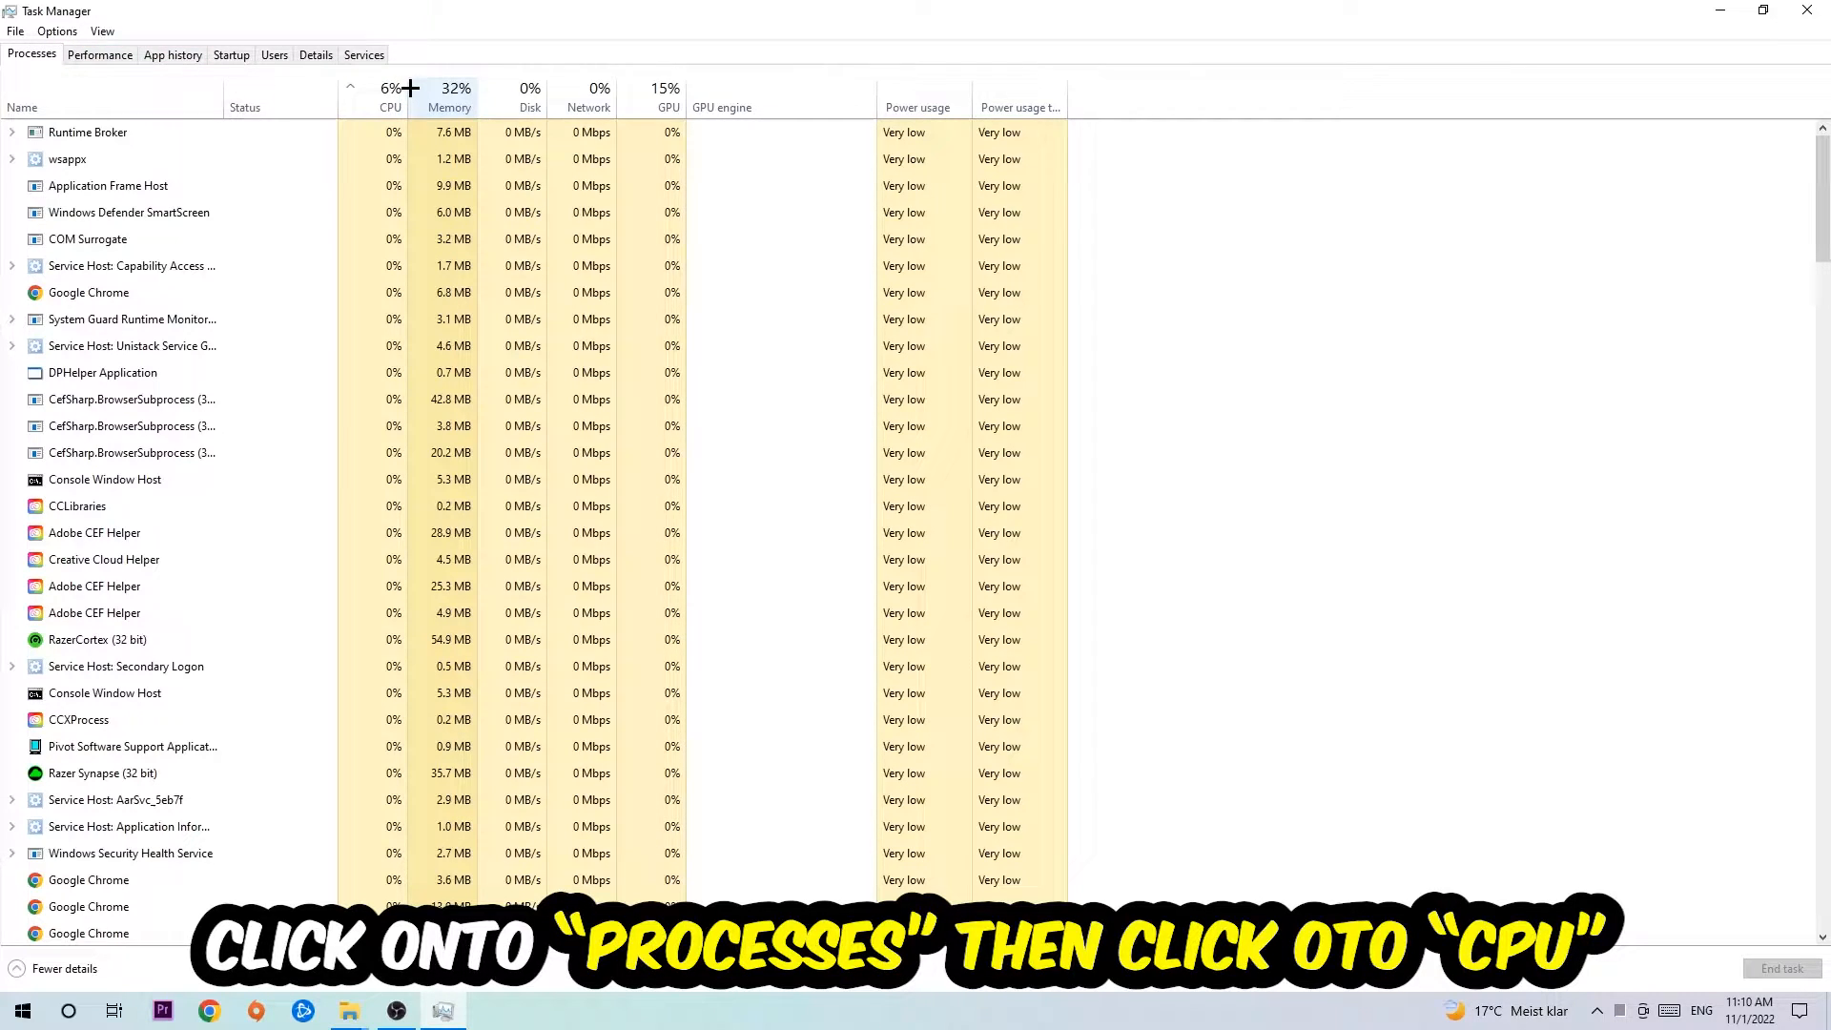
Sort processes by CPU usage and end the OBS Studio task
left_click(389, 97)
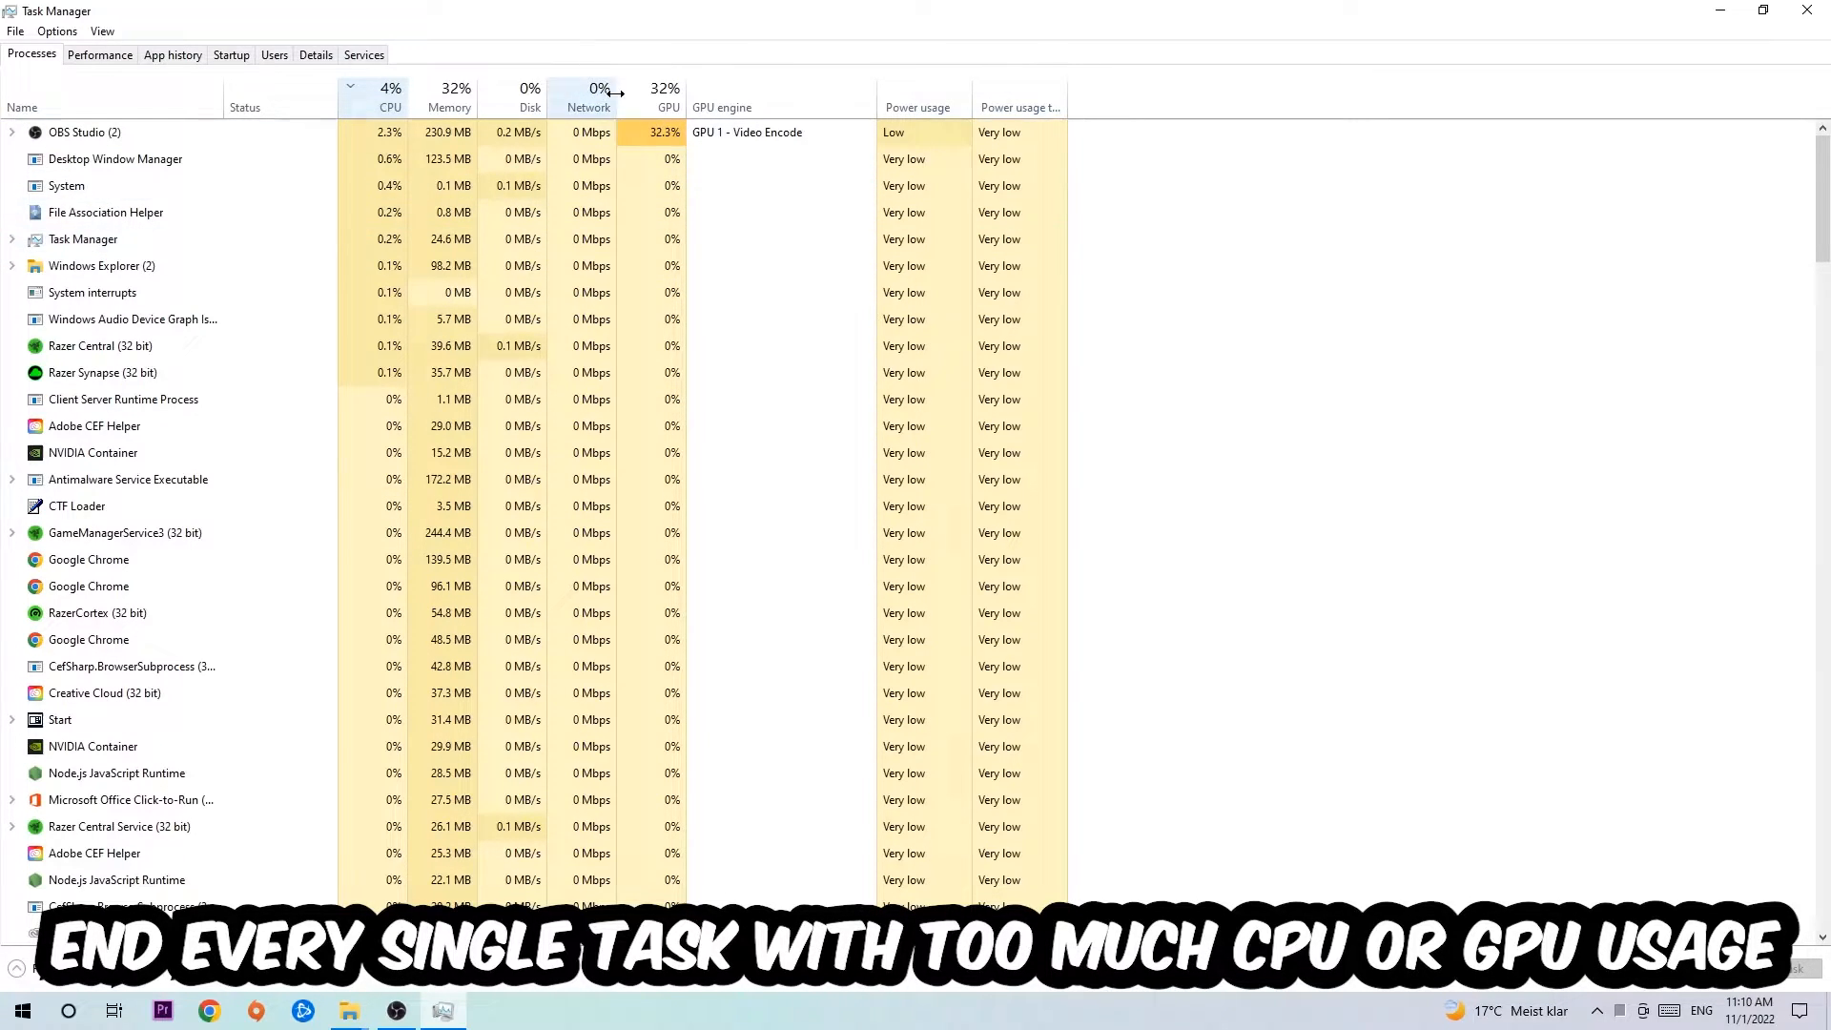
right_click(84, 132)
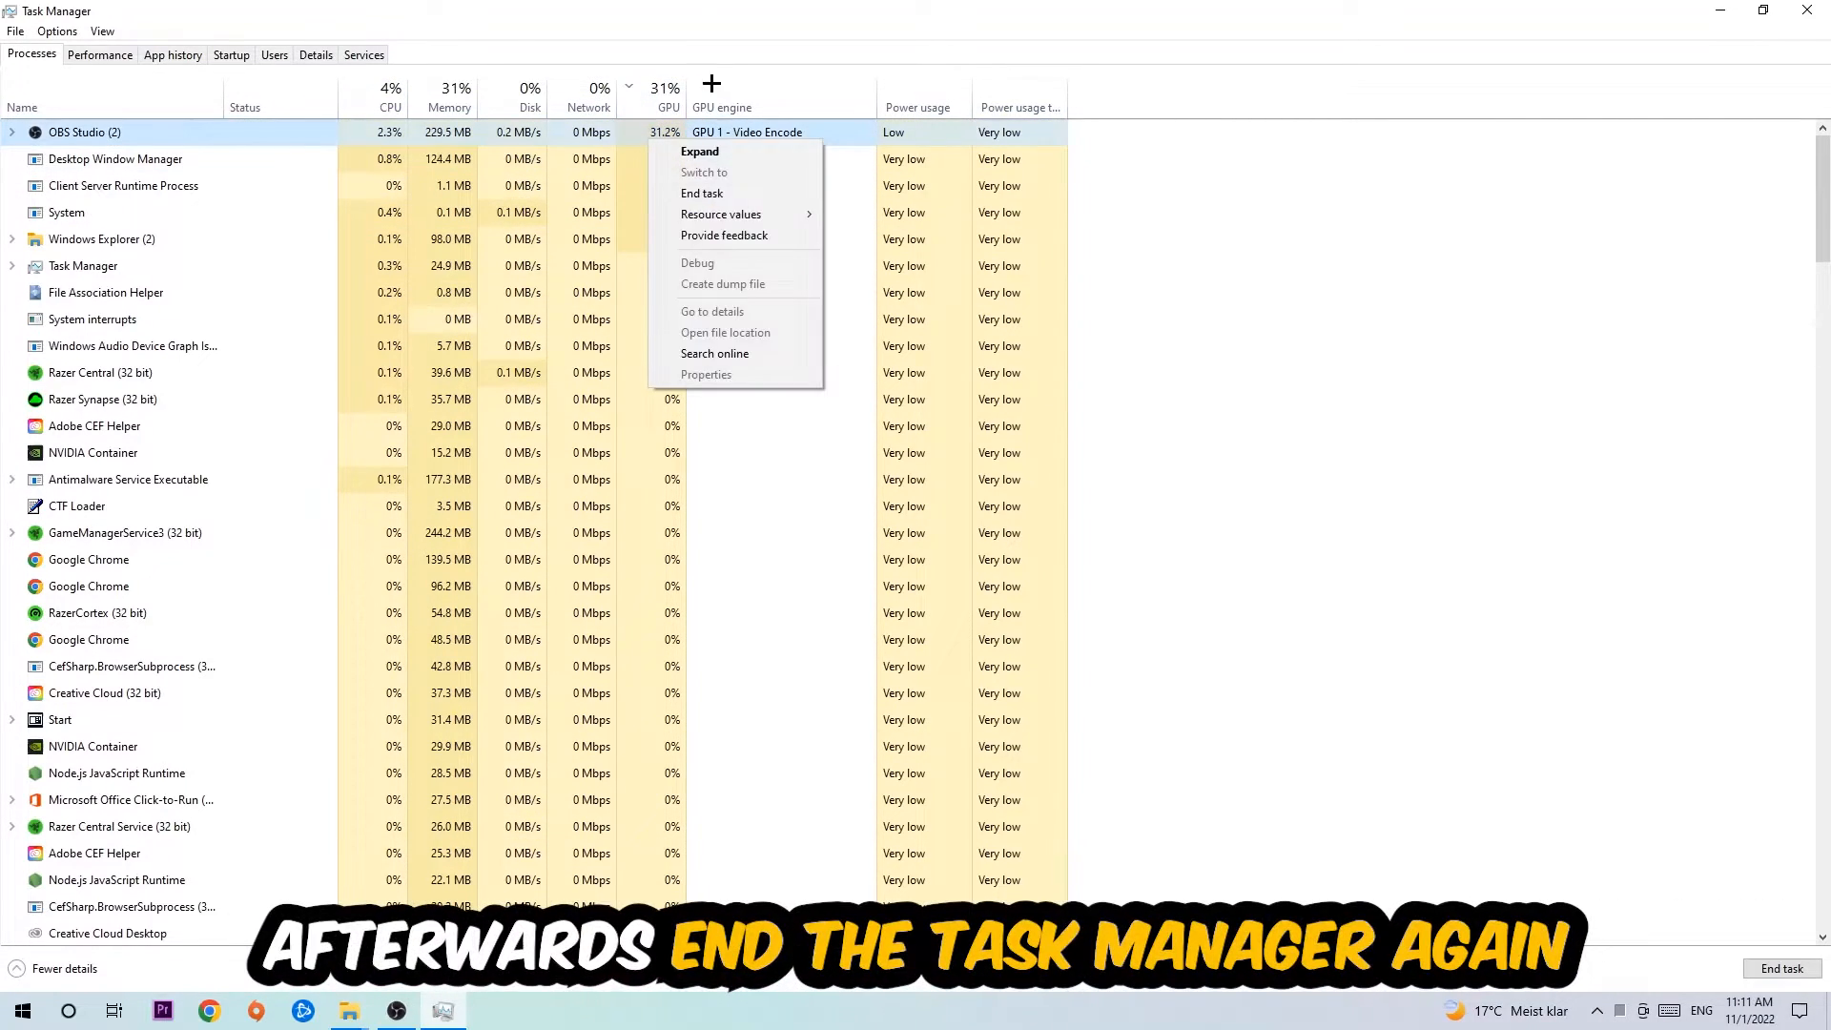
left_click(702, 192)
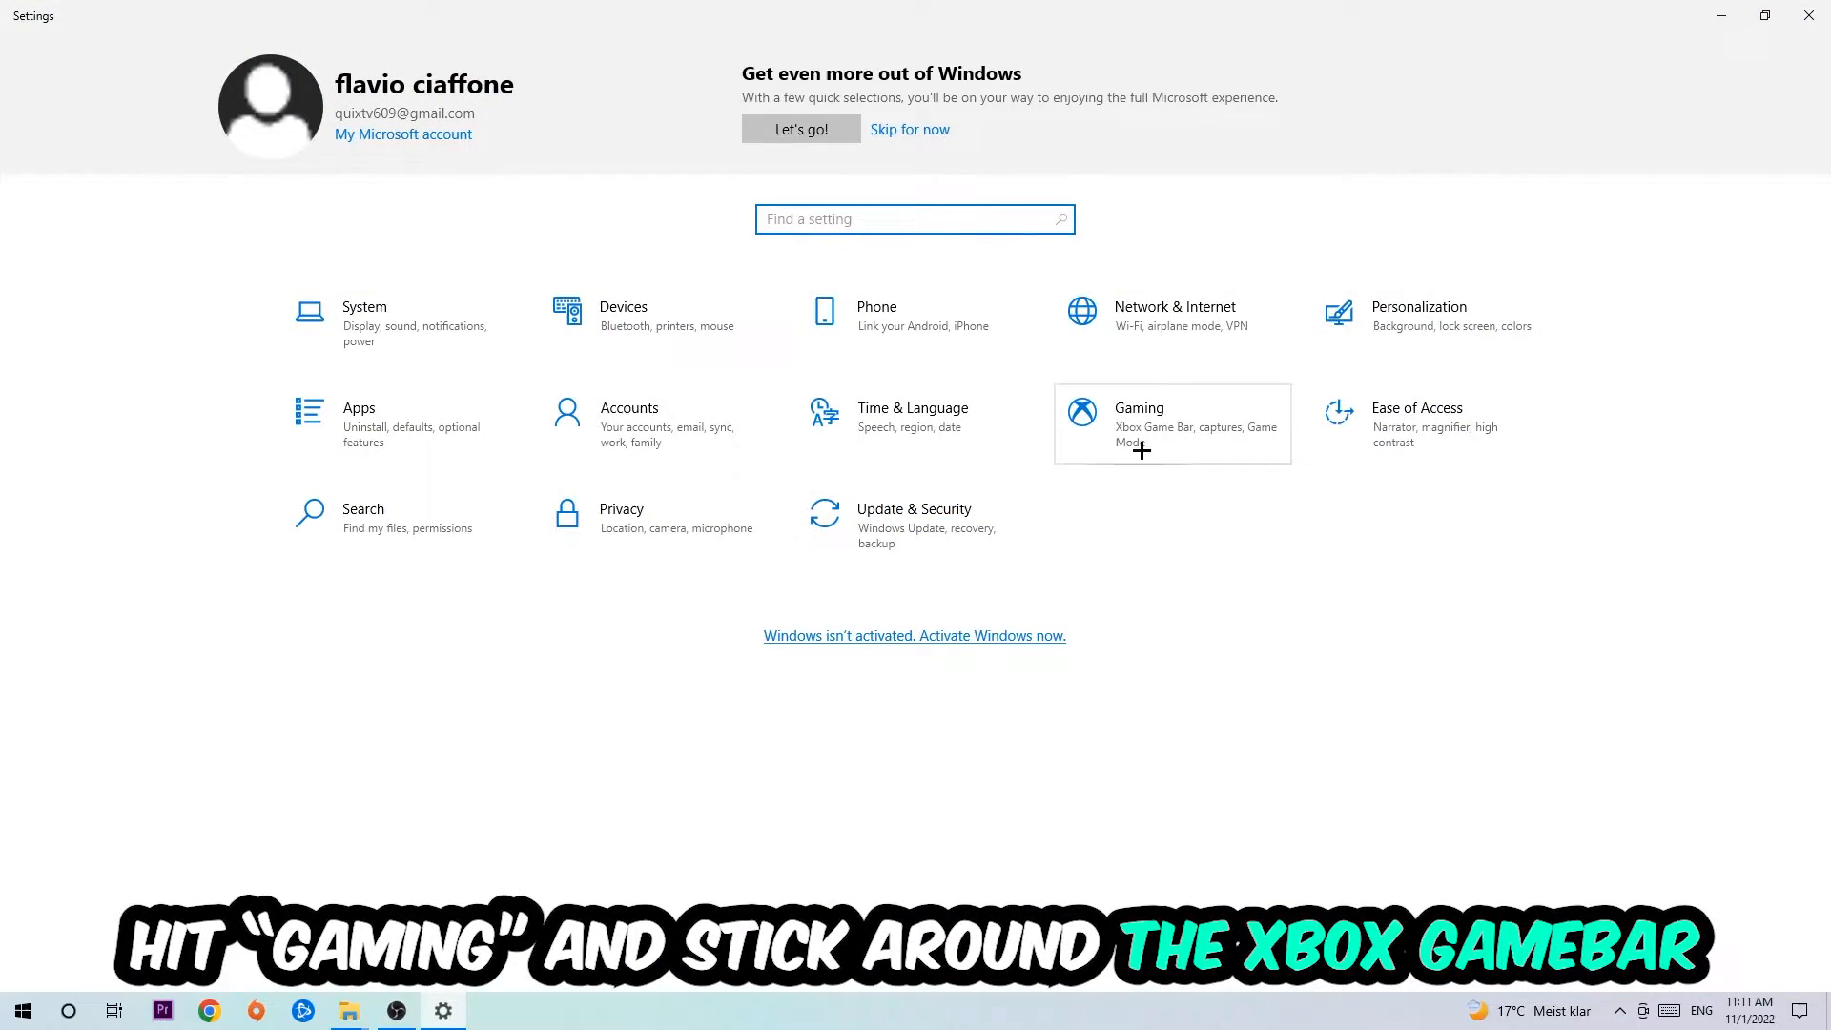
Check Xbox Game Bar is Off in Gaming settings, then confirm background recording is Off under Captures
left_click(1139, 423)
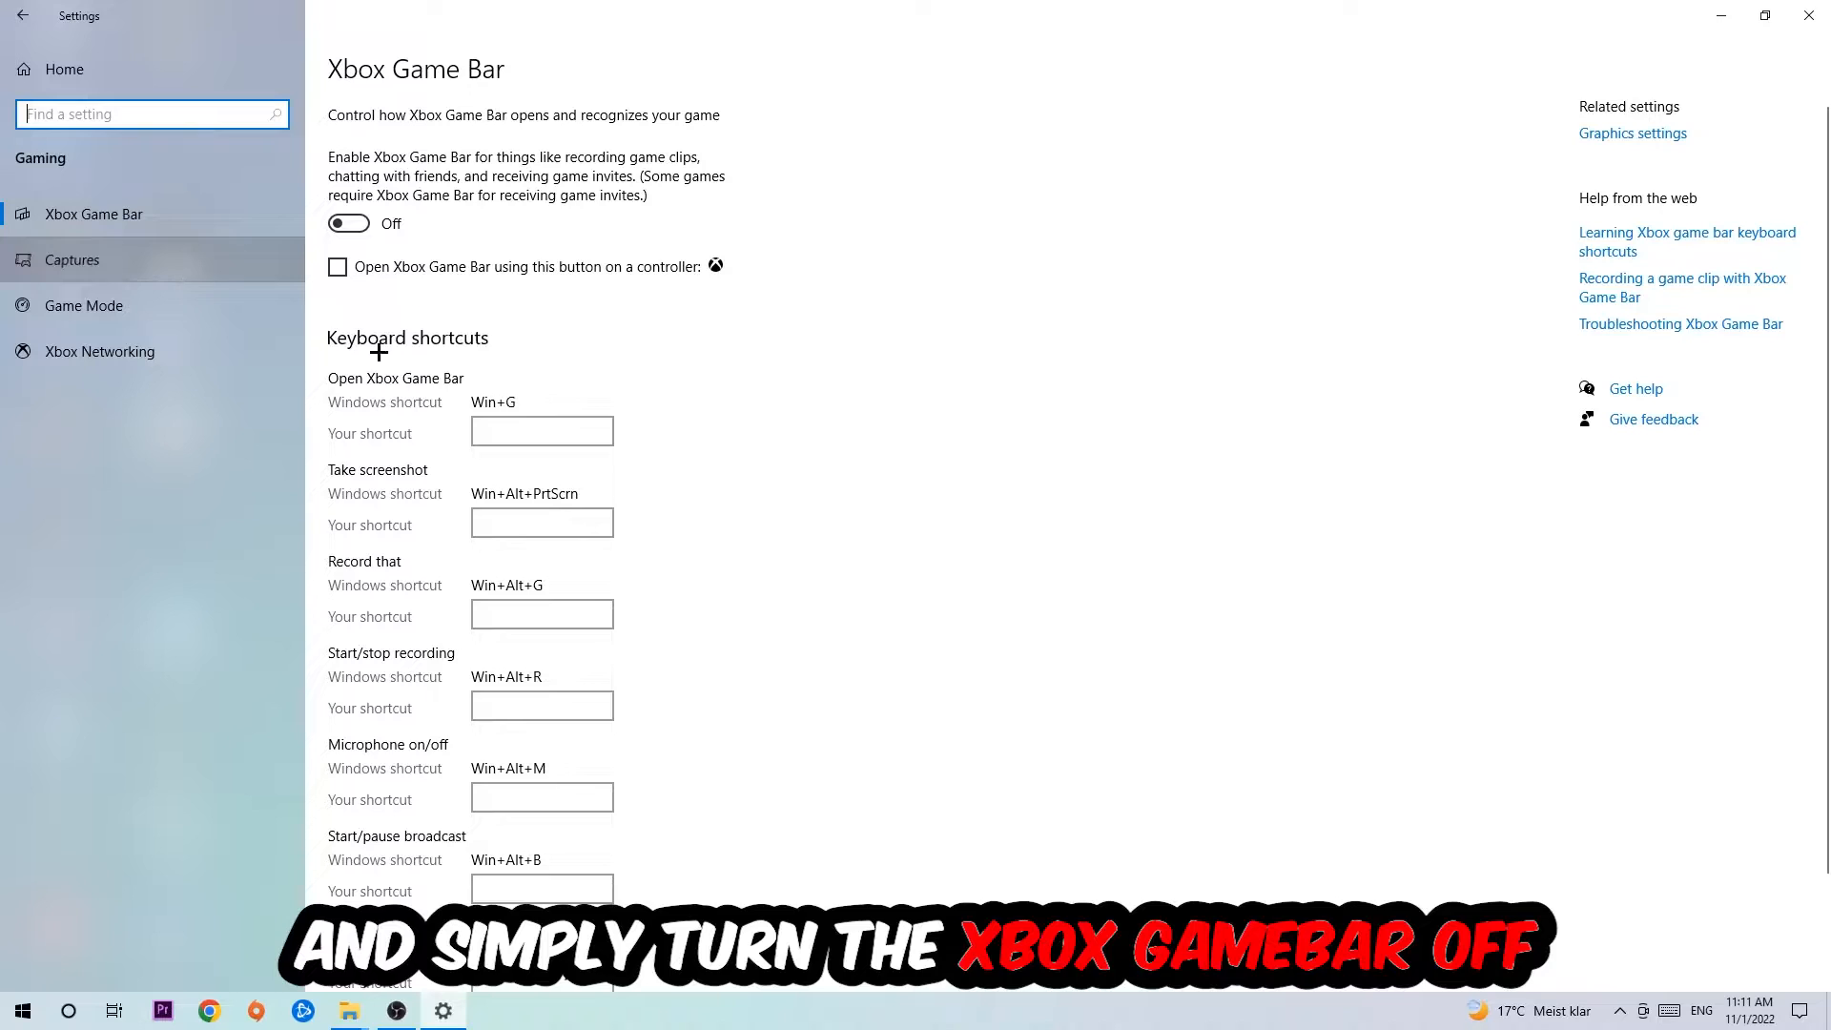
left_click(71, 259)
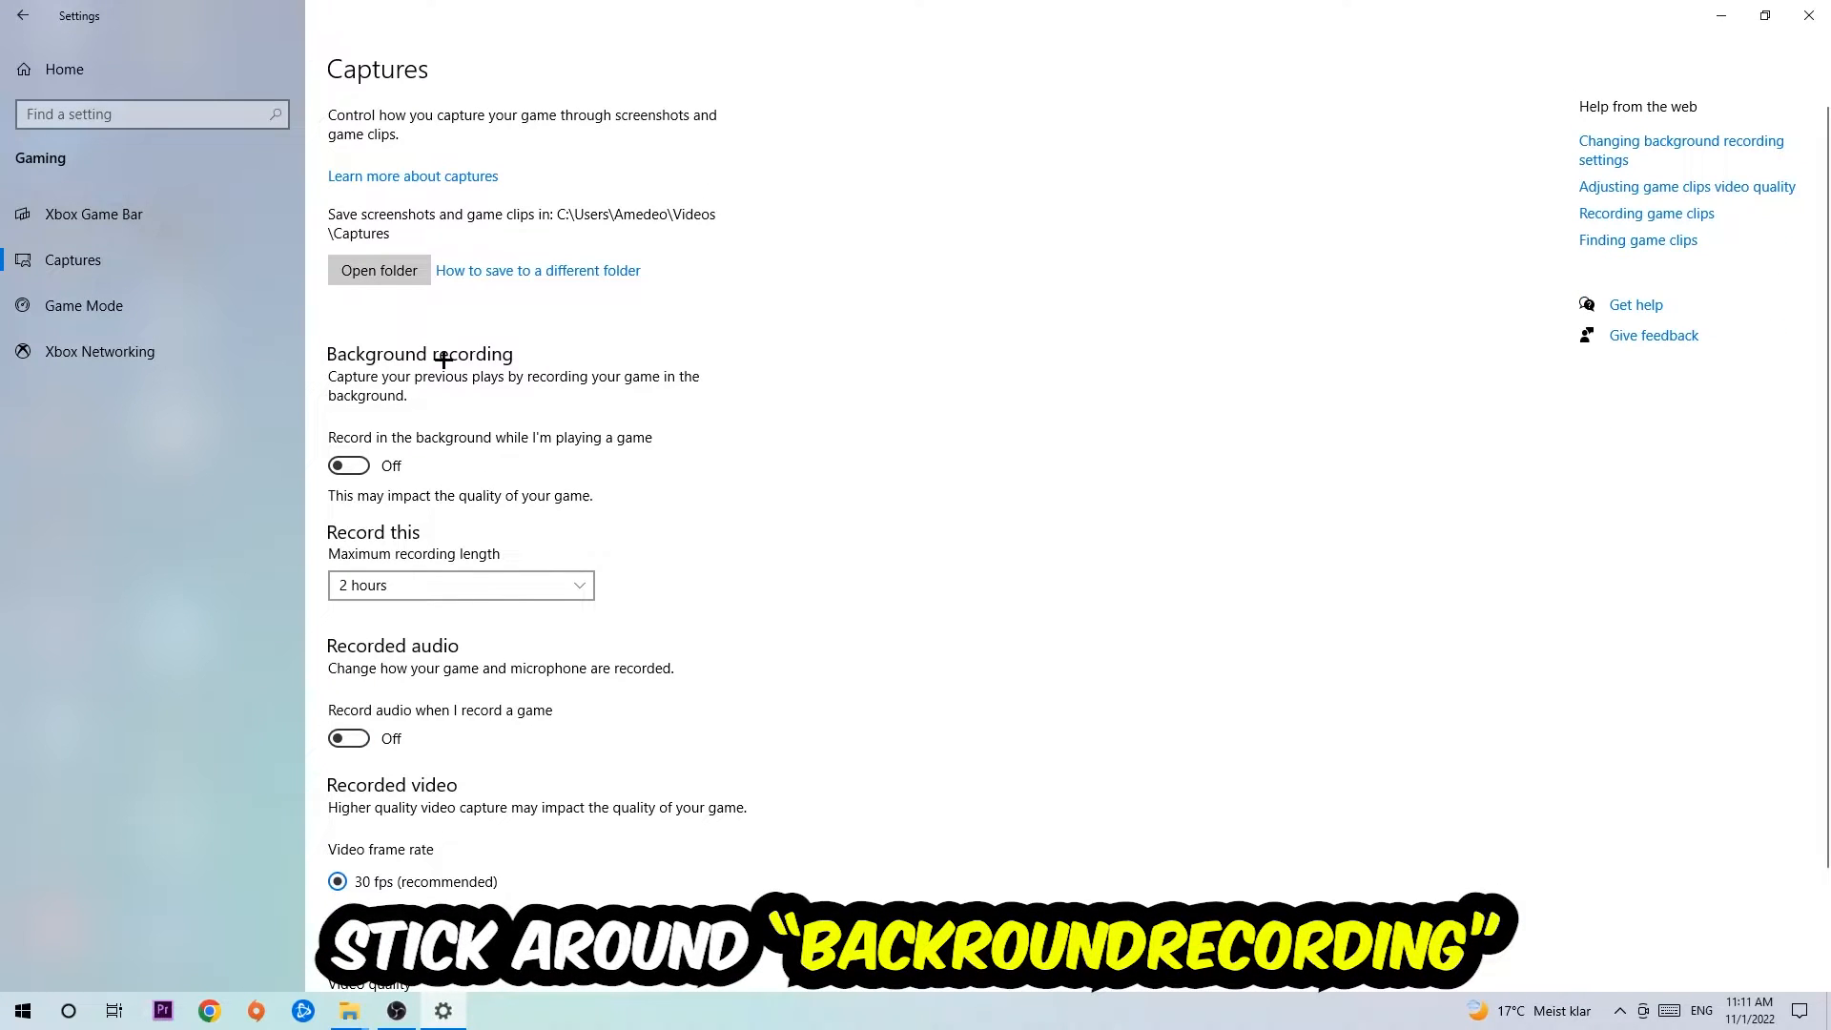
mouse_move(585, 441)
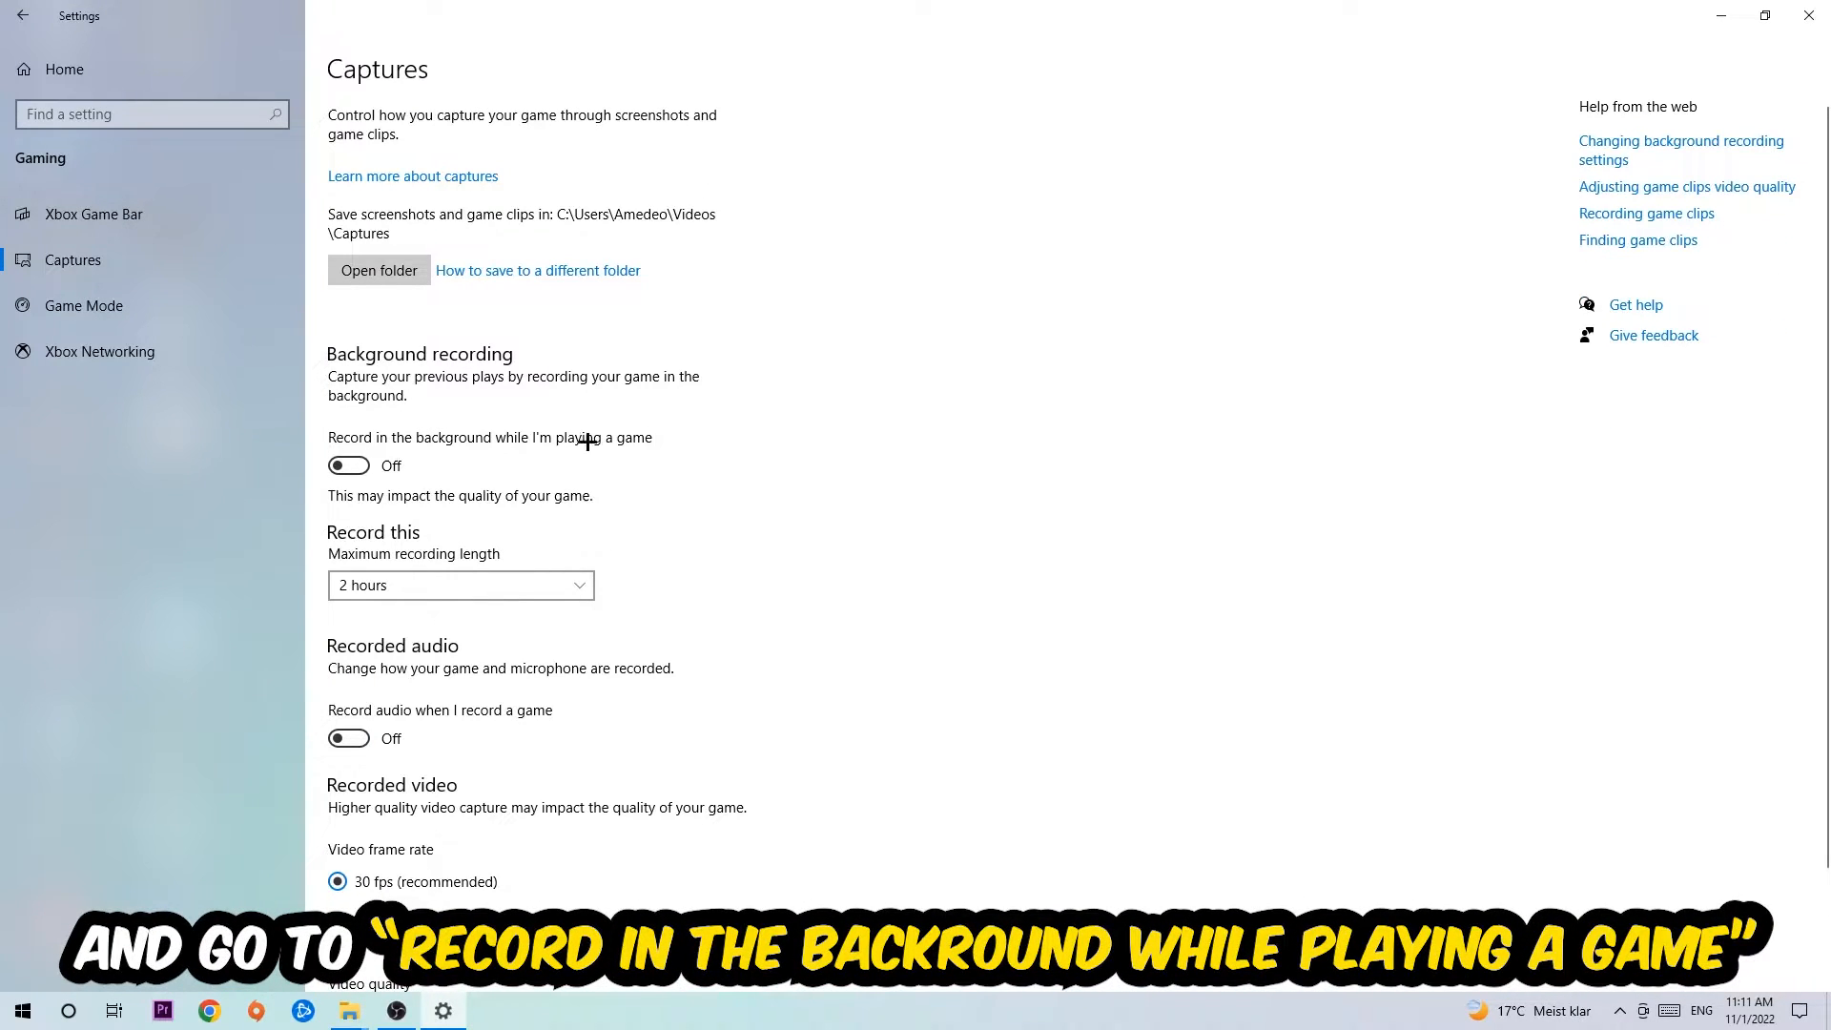
Verify the Game Mode toggle is On in the Gaming sidebar's Game Mode page
left_click(82, 305)
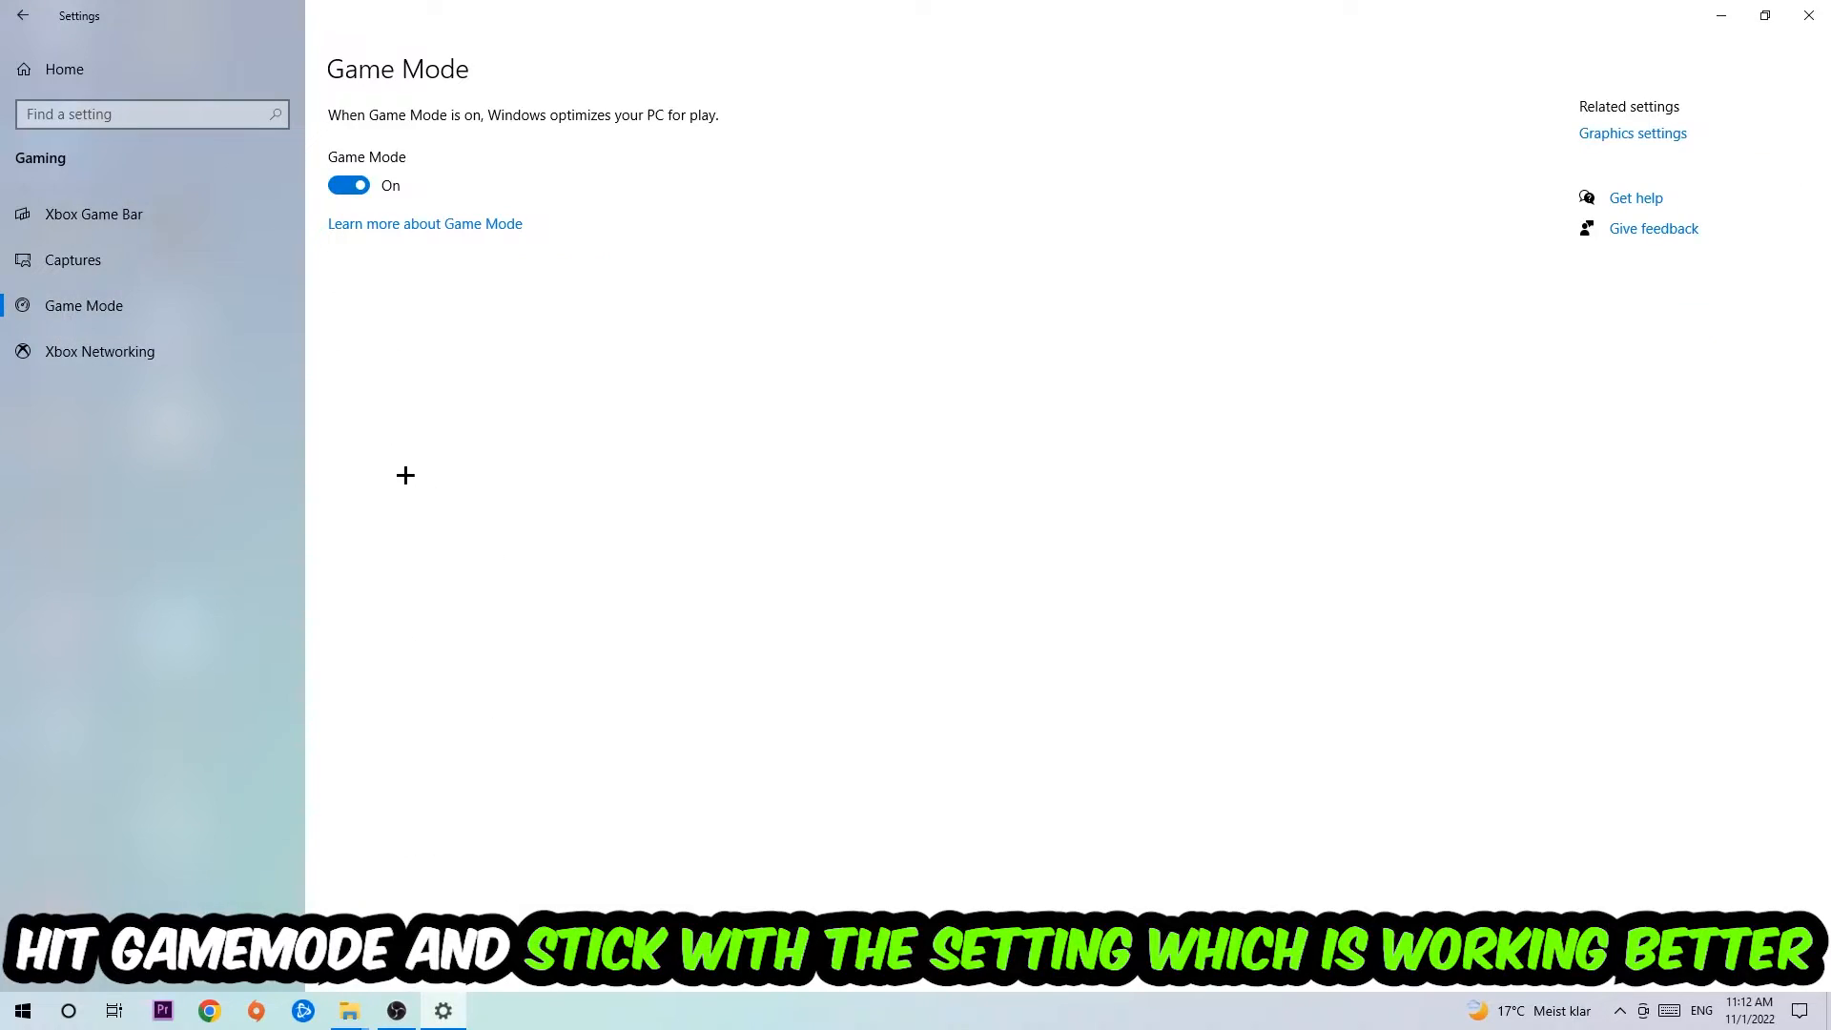
mouse_move(421, 447)
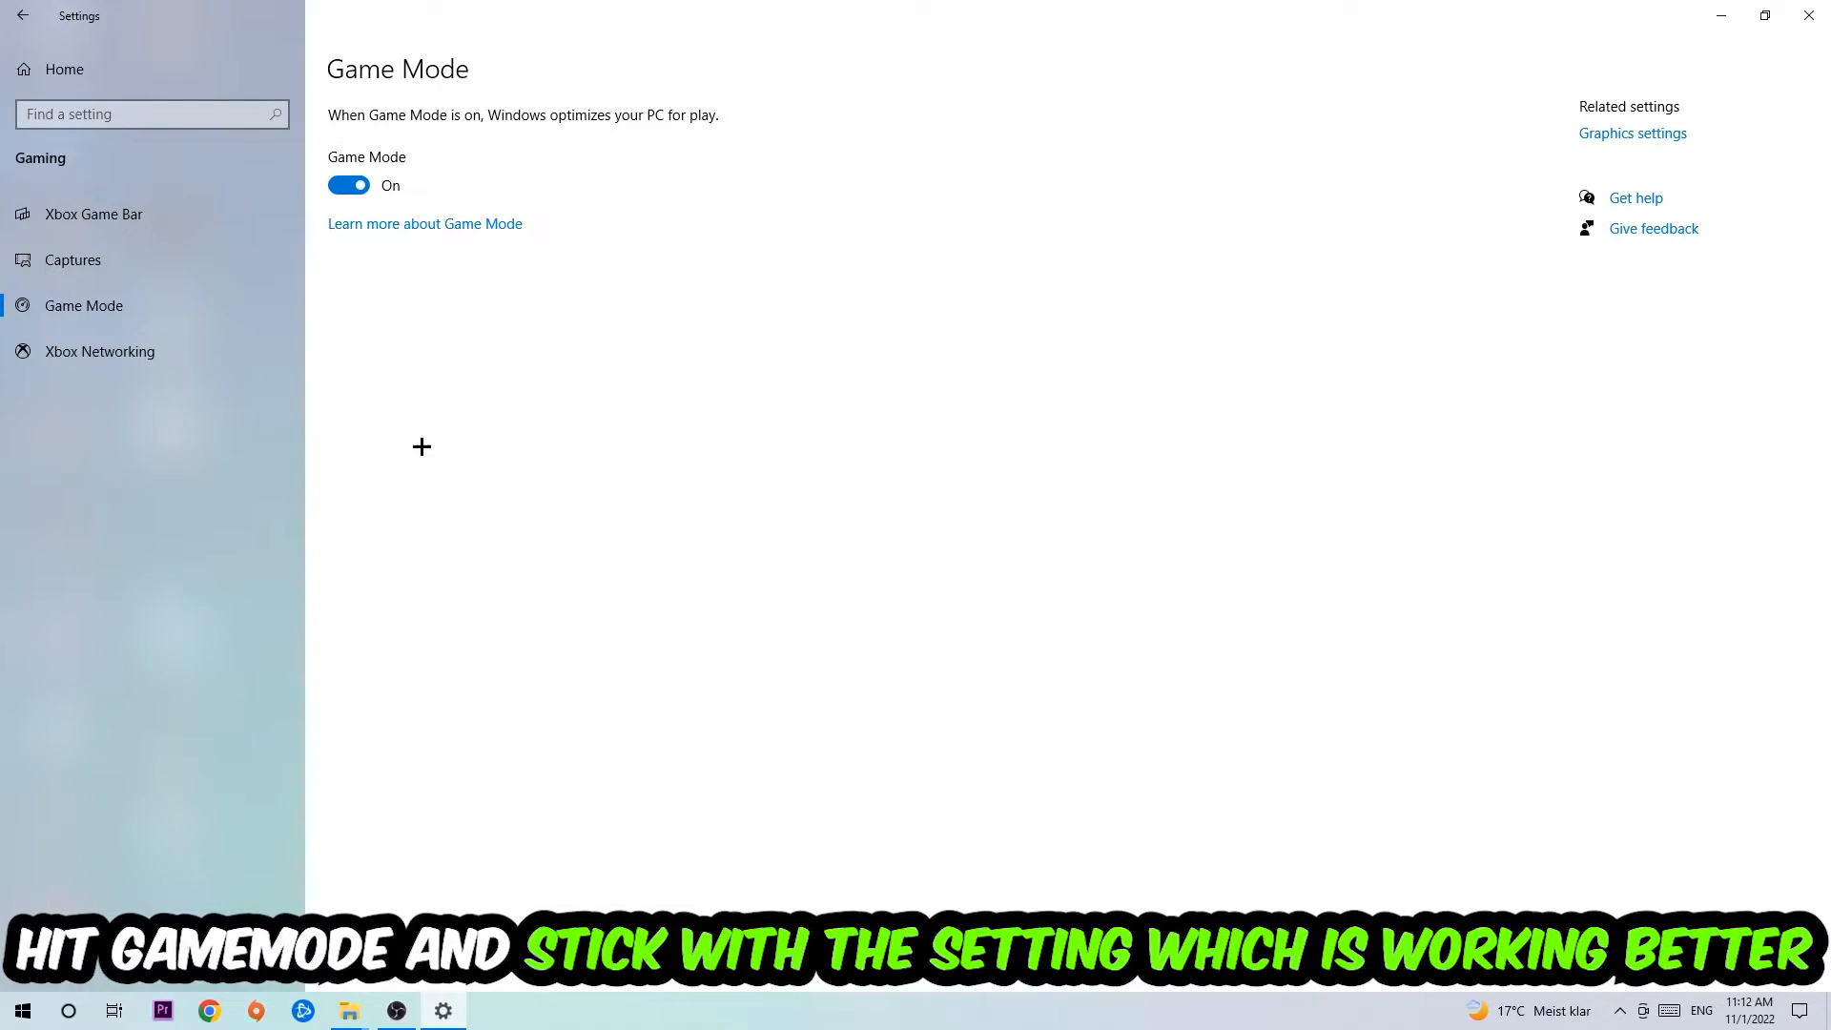
mouse_move(399, 320)
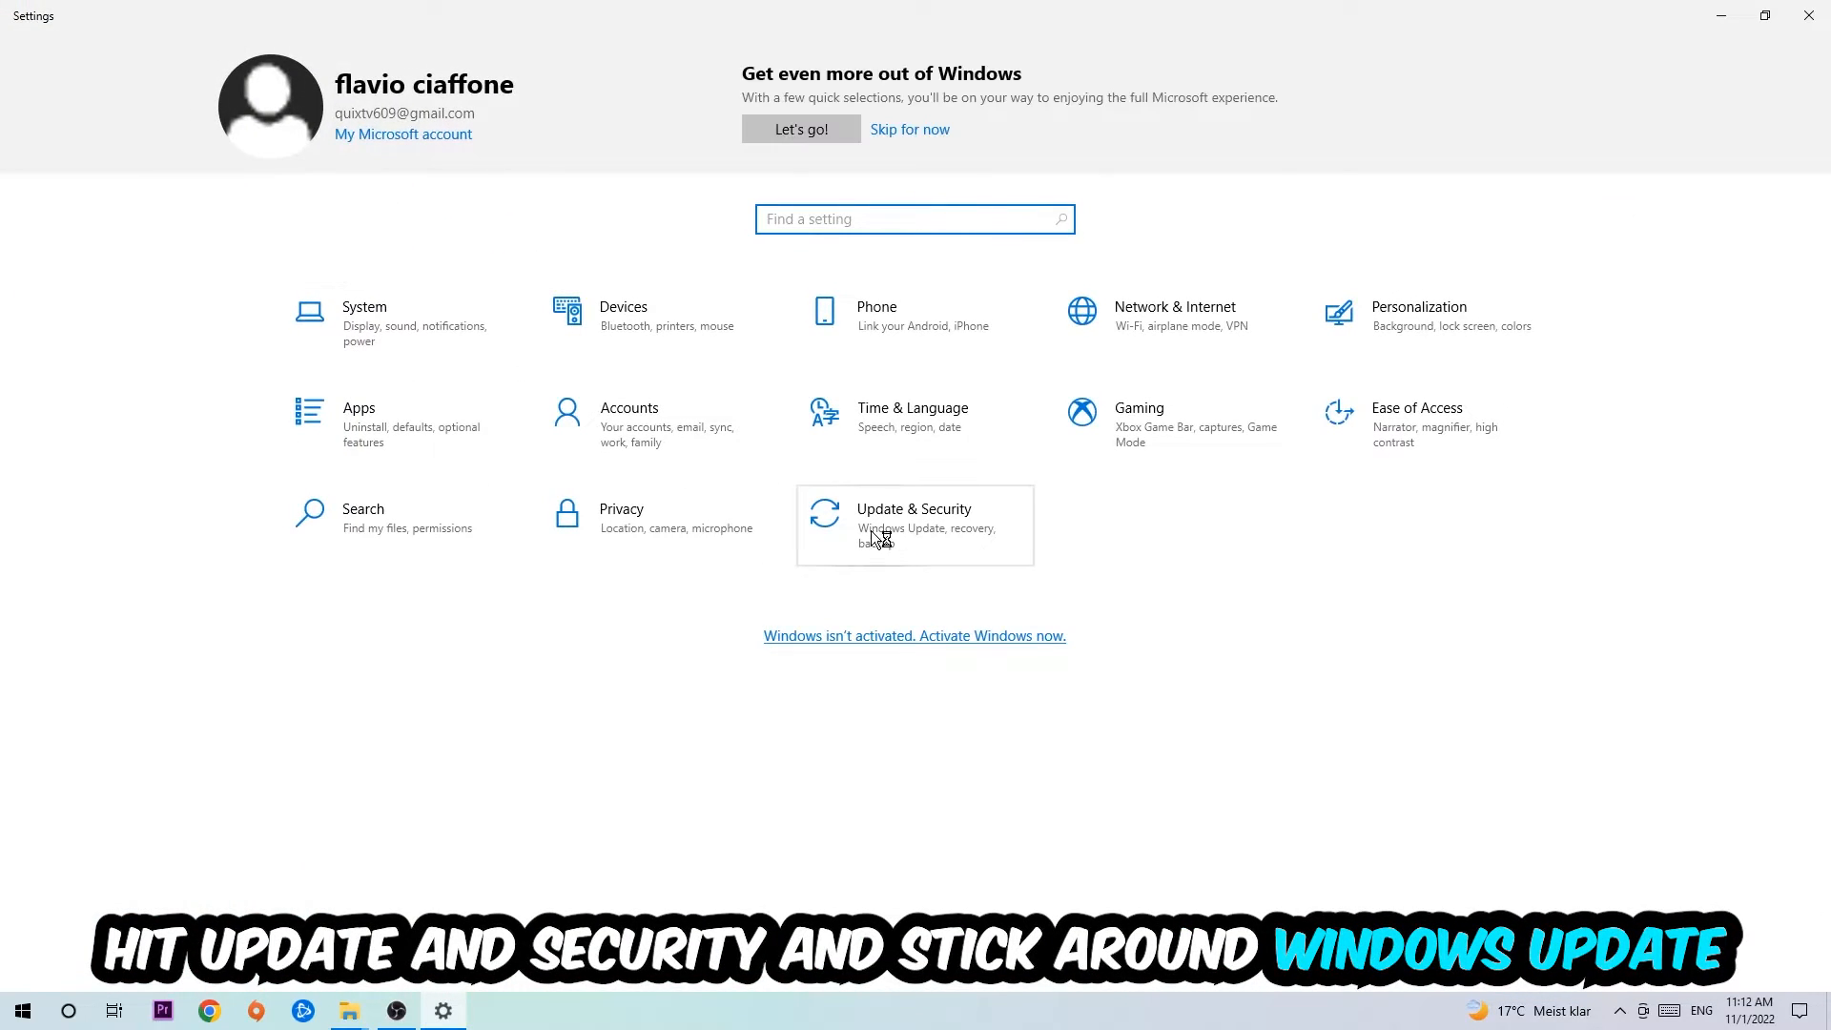
Go to Update & Security from the Settings home page to check for Windows updates
left_click(914, 517)
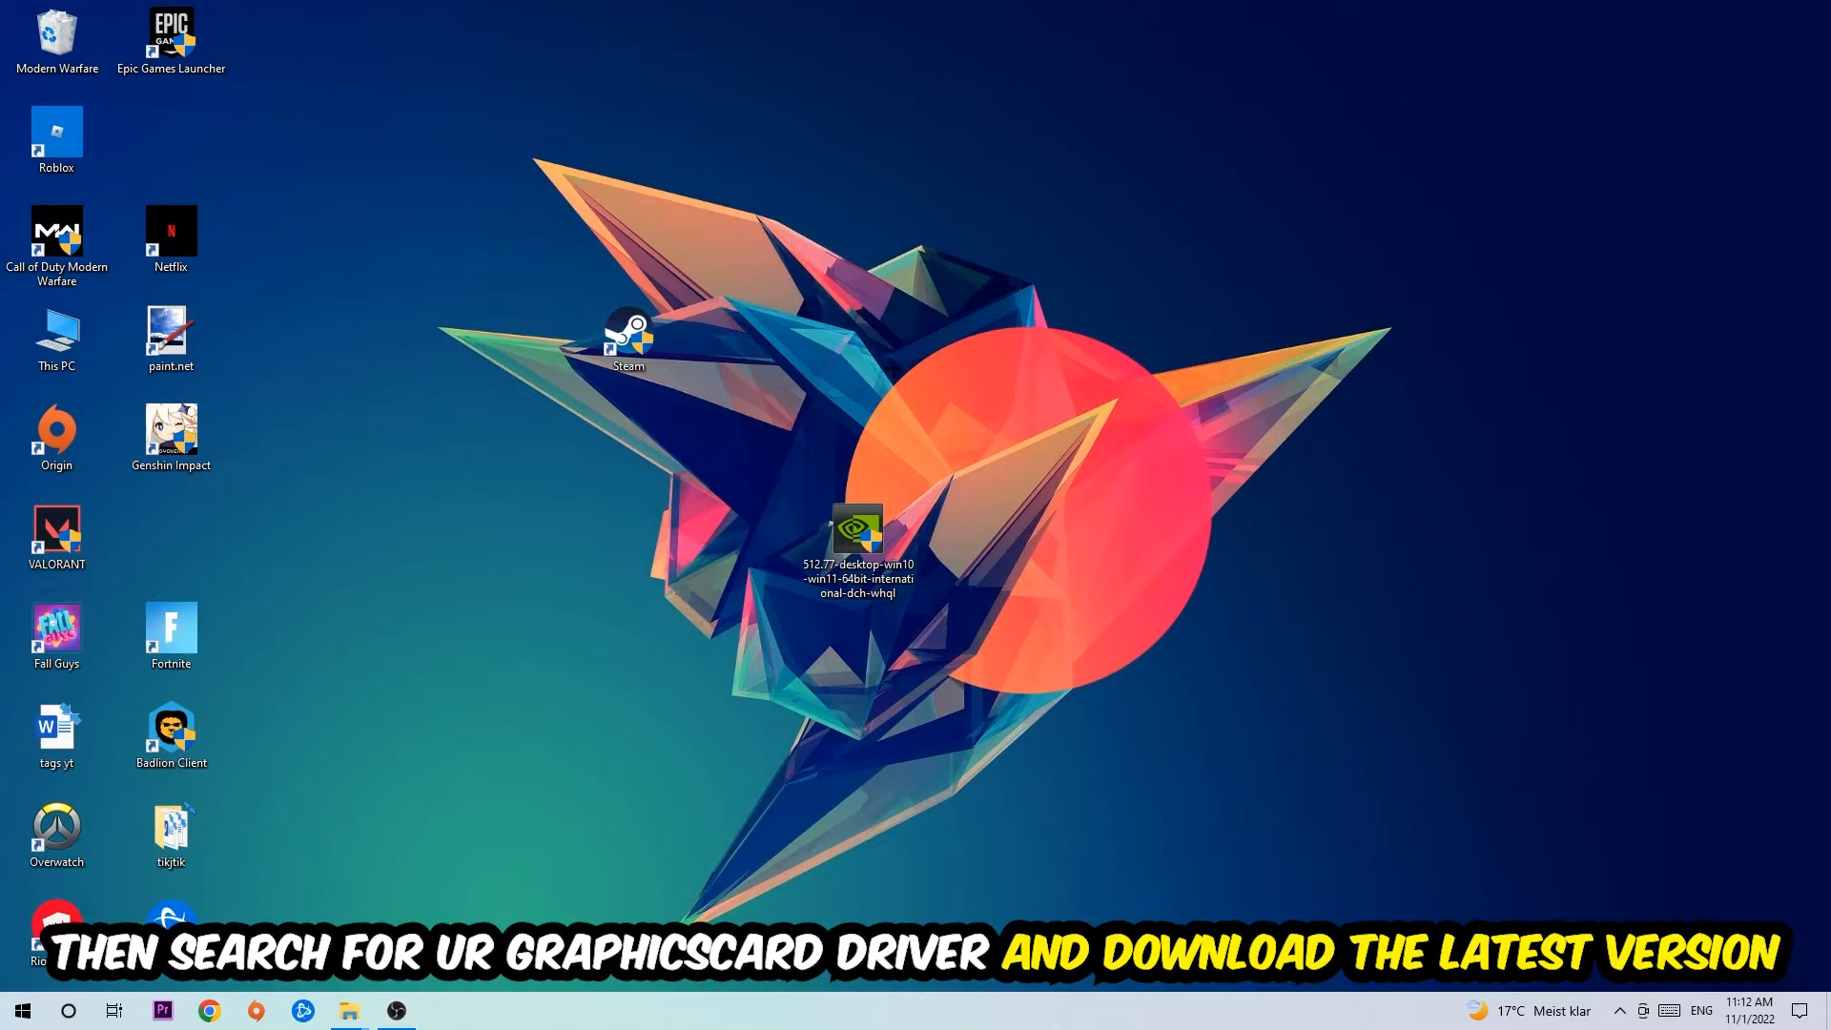
mouse_move(847, 379)
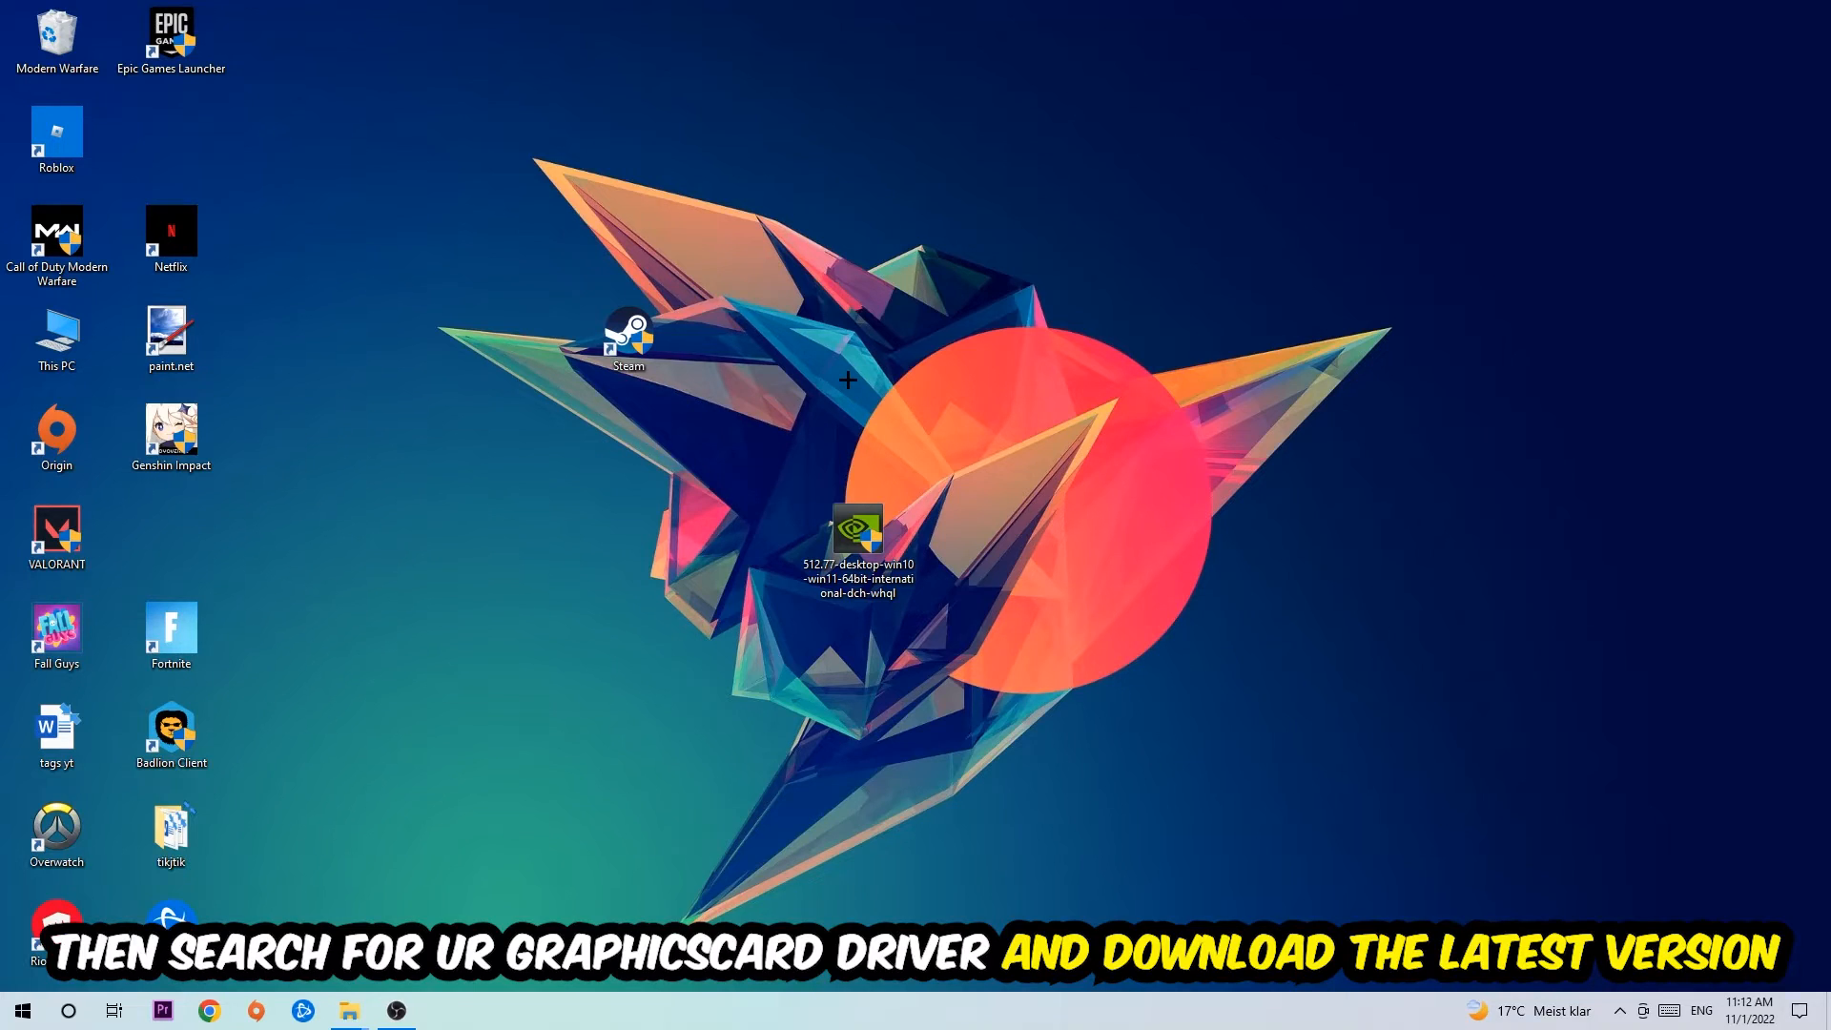
mouse_move(706, 345)
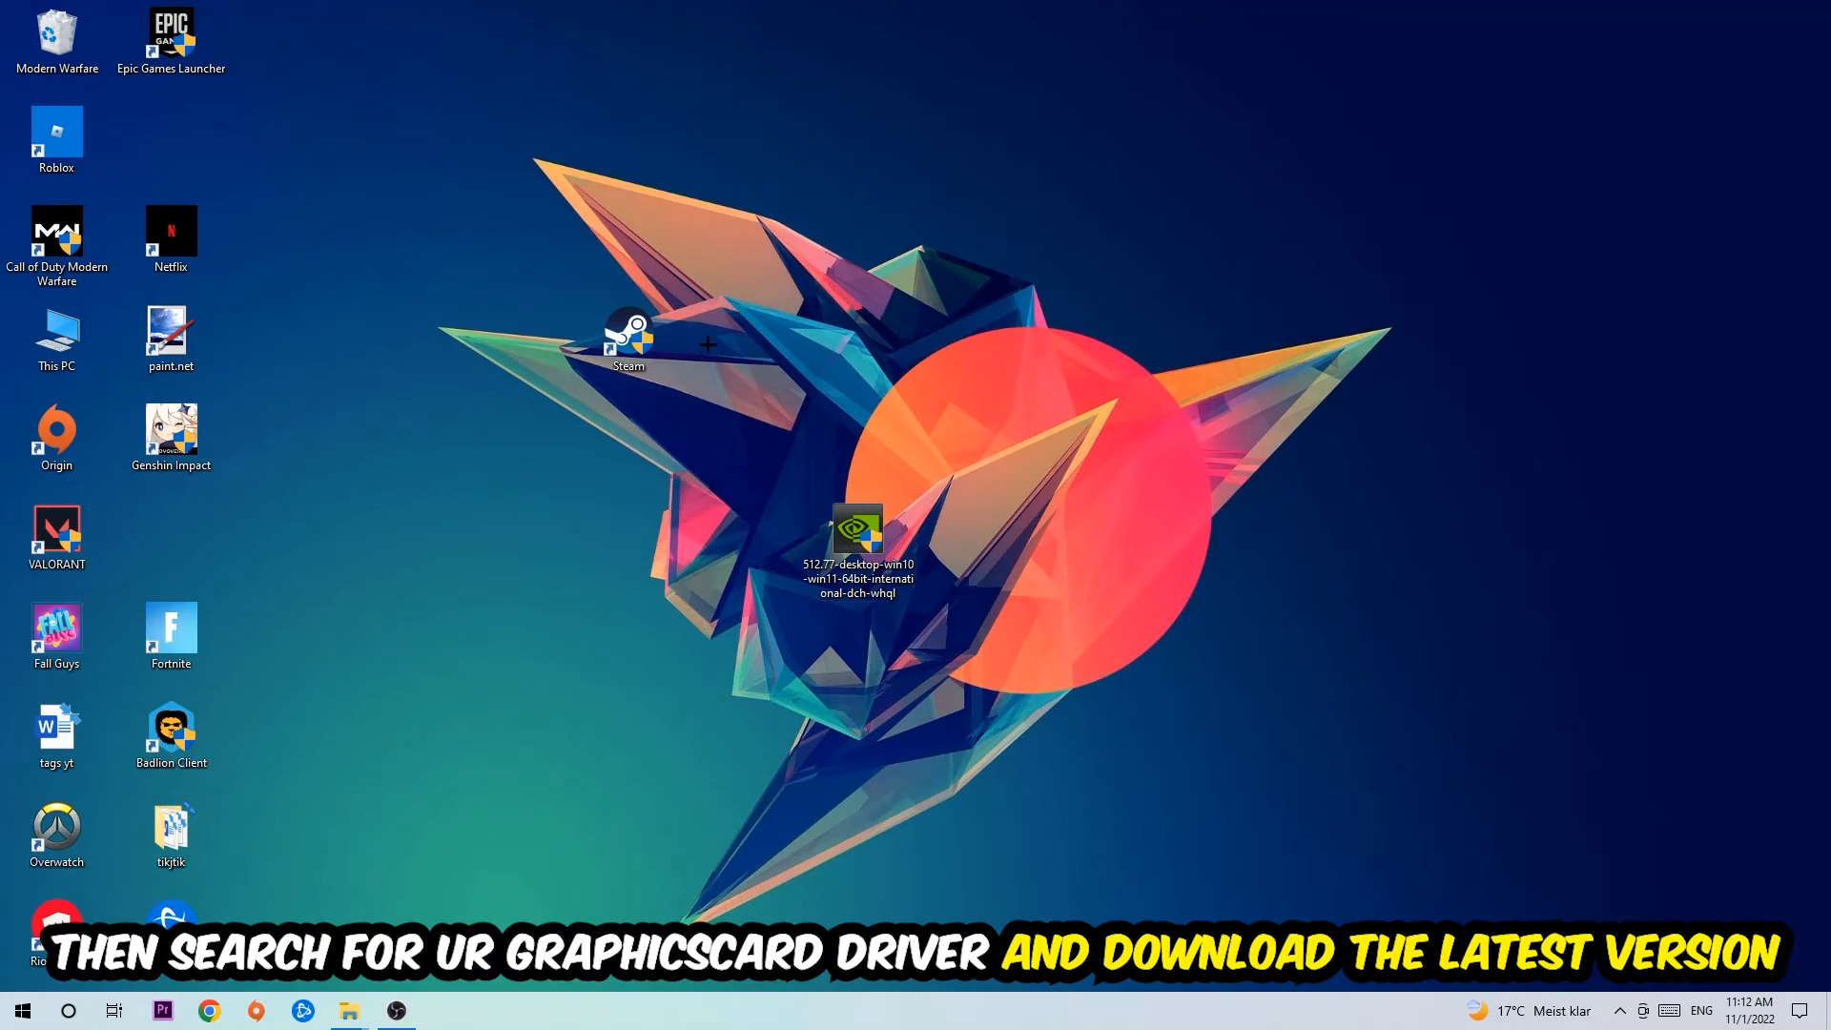
mouse_move(721, 340)
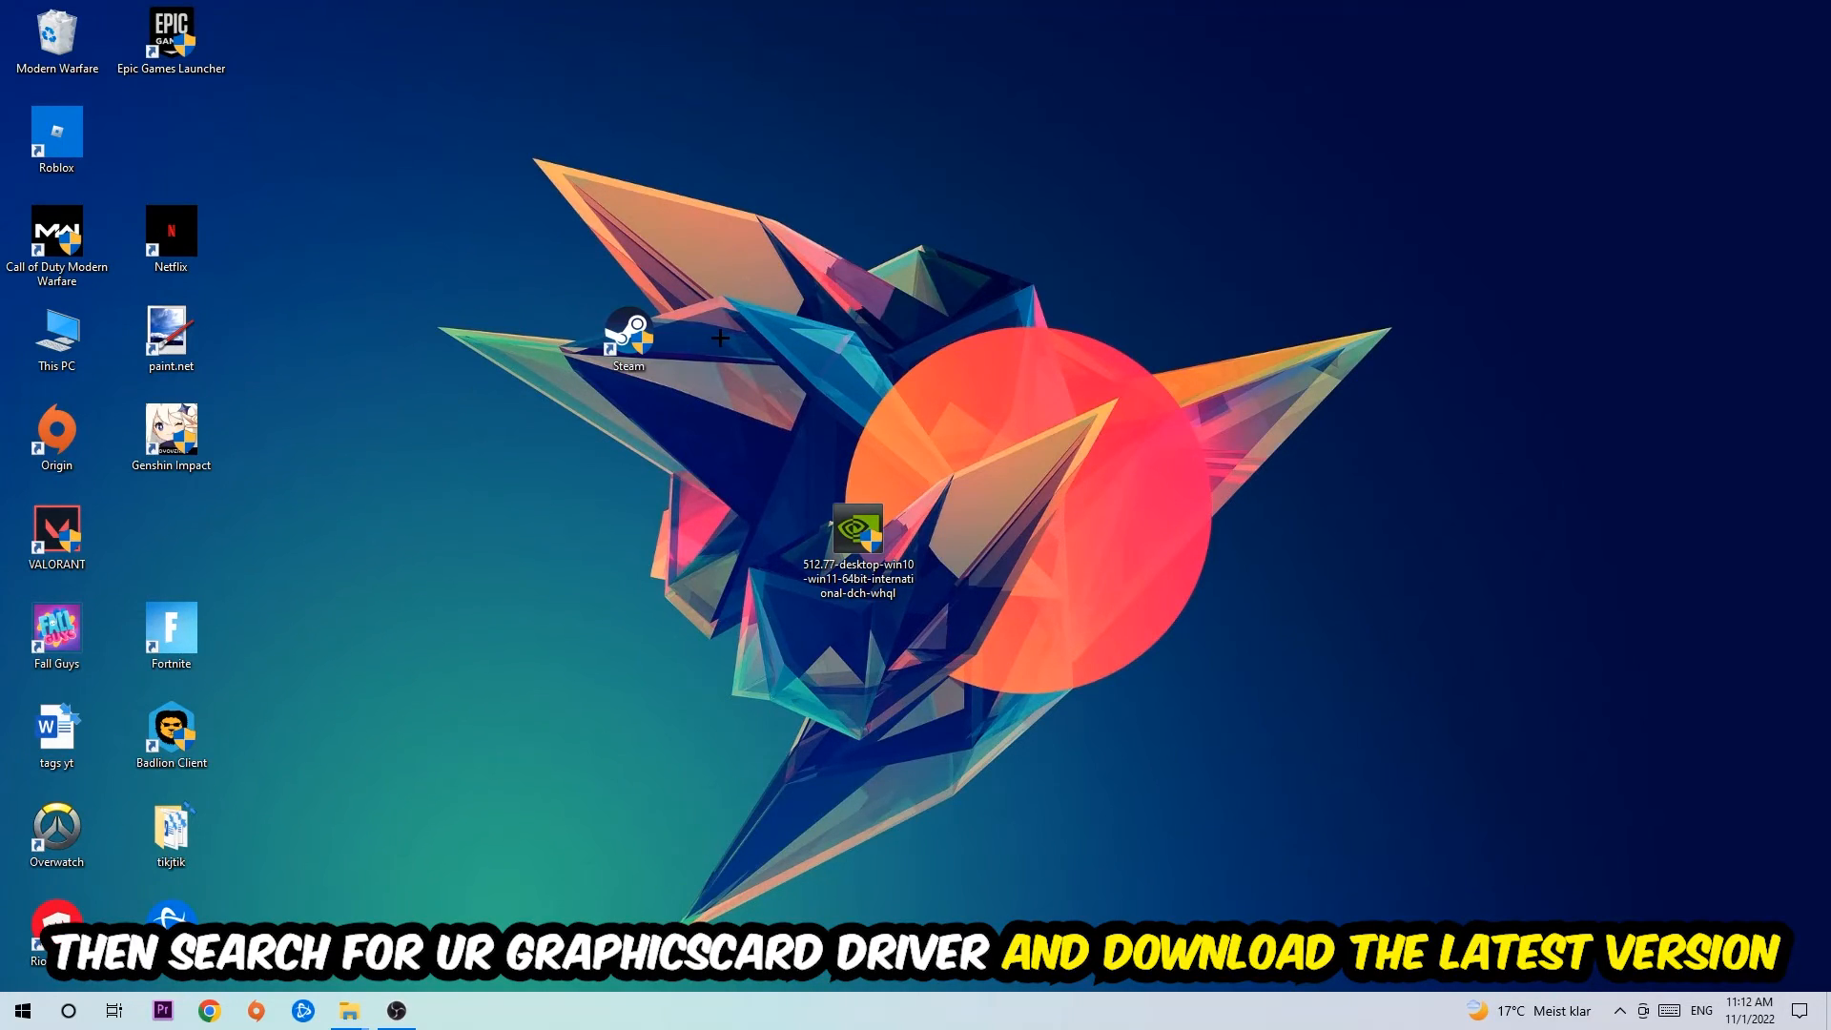